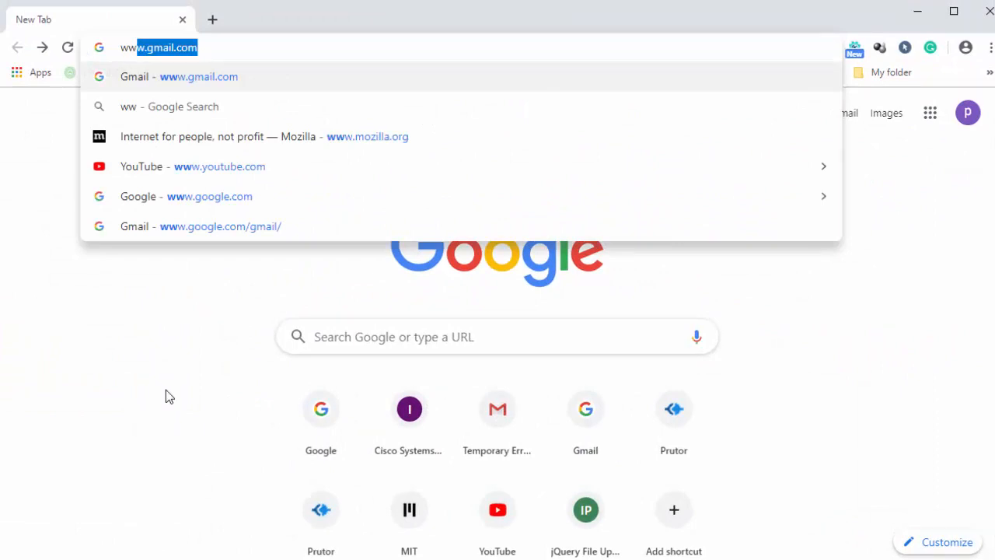
# Step: Load prutor.ai from the Prutor Online Academy address suggestion
pyautogui.write('www.prutor.ai')
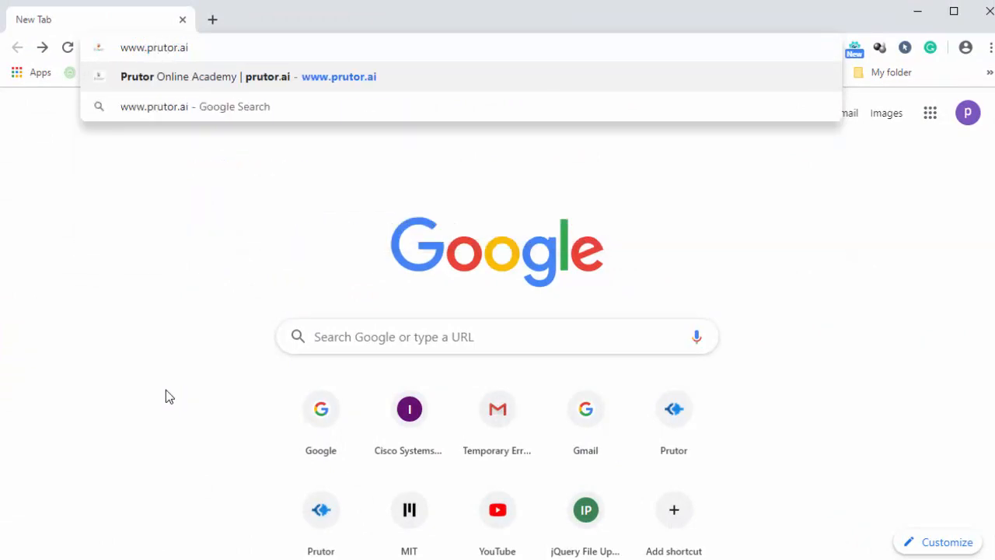
pyautogui.click(247, 76)
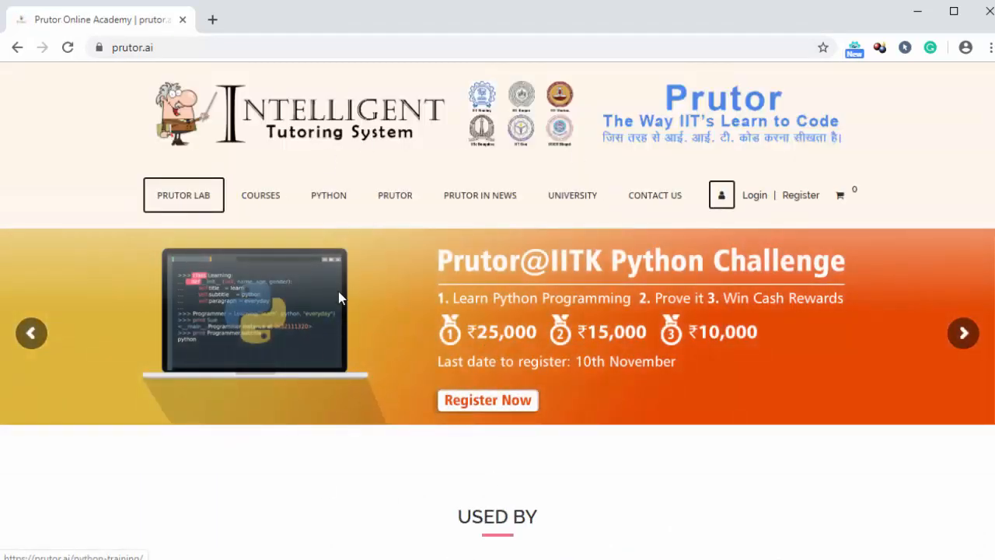
pyautogui.moveTo(646, 319)
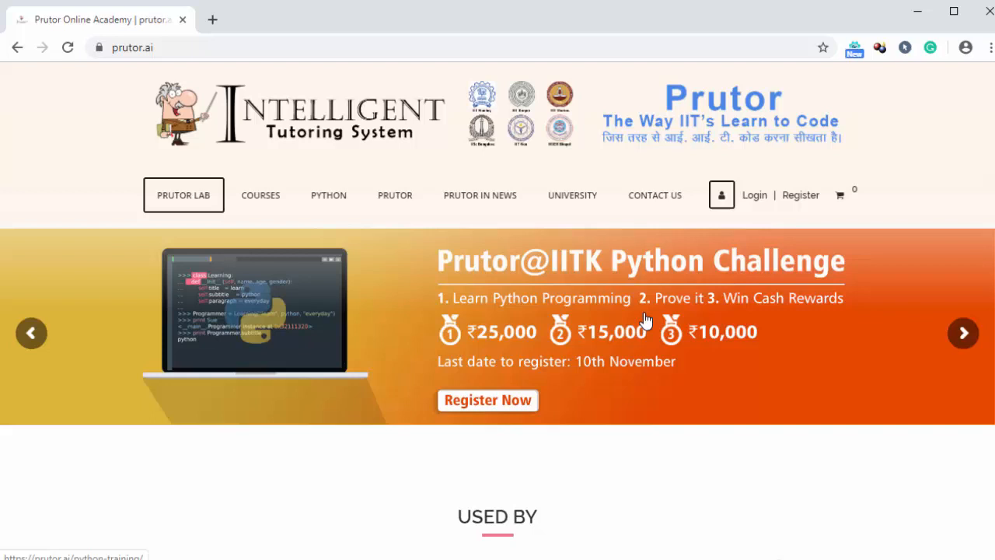
pyautogui.moveTo(754, 198)
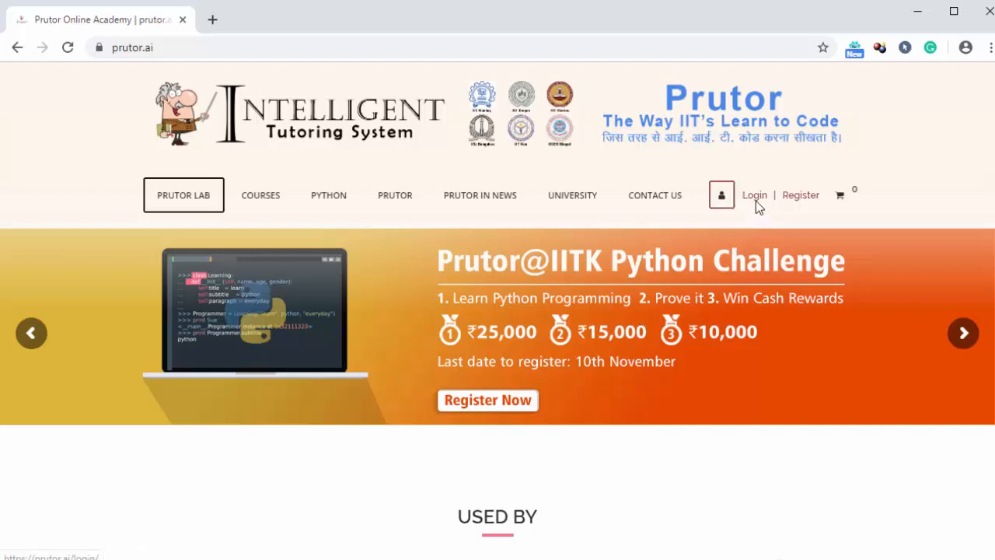
# Step: Go to the Prutor login and registration page via the header Login link
pyautogui.click(754, 195)
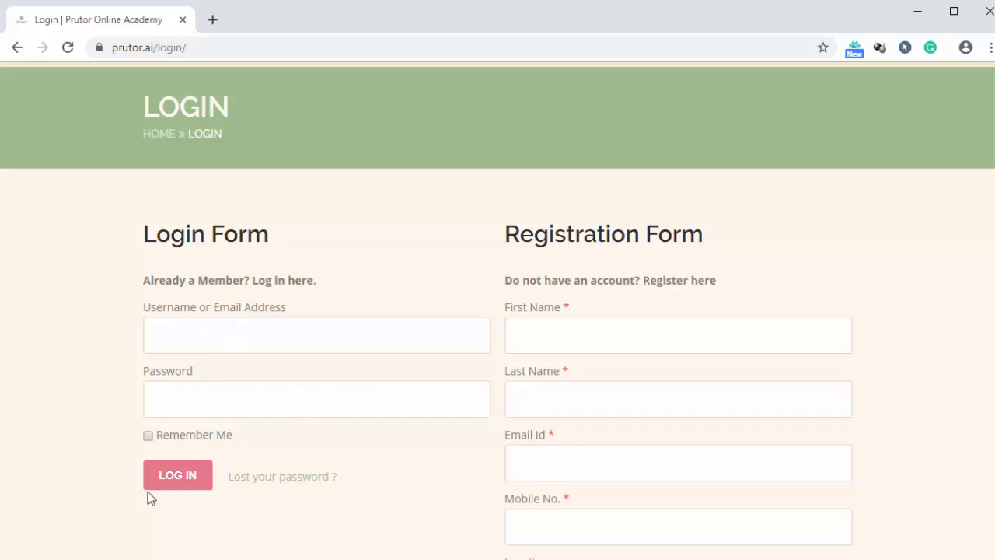
pyautogui.moveTo(279, 432)
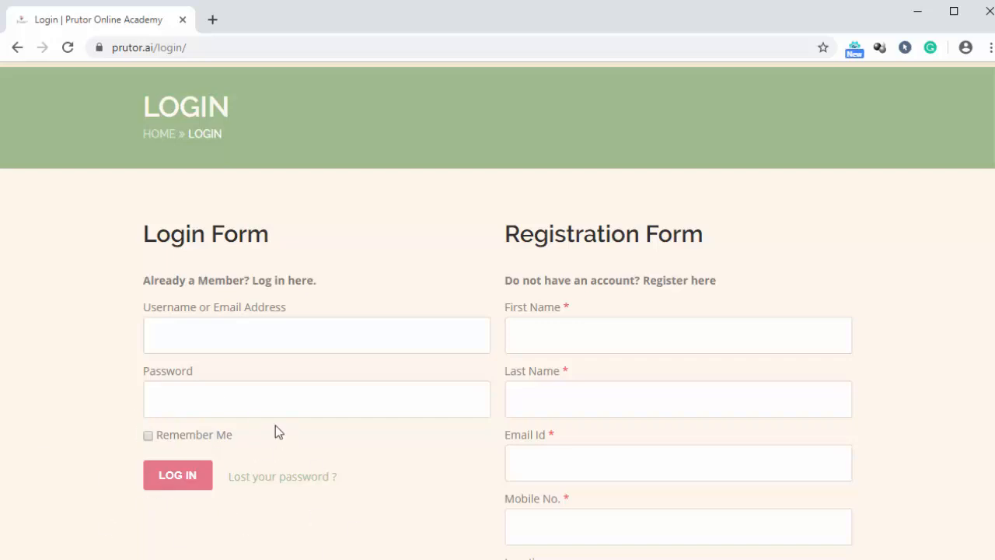
pyautogui.moveTo(159, 254)
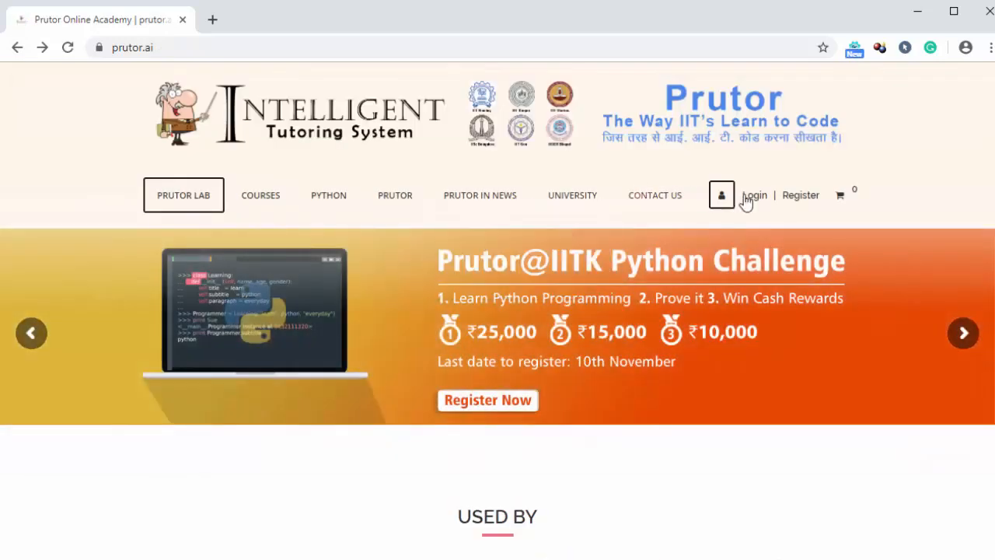
pyautogui.moveTo(807, 210)
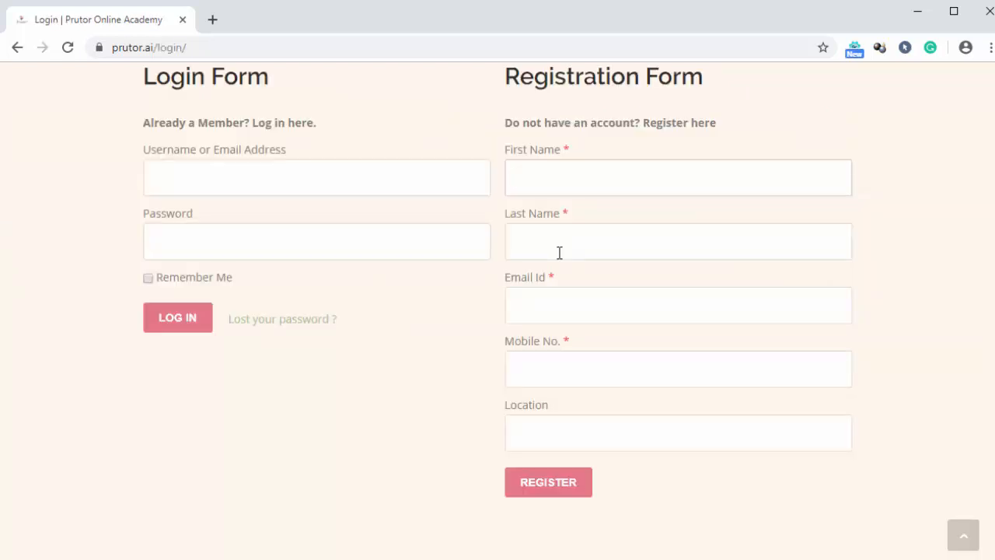
pyautogui.moveTo(566, 241)
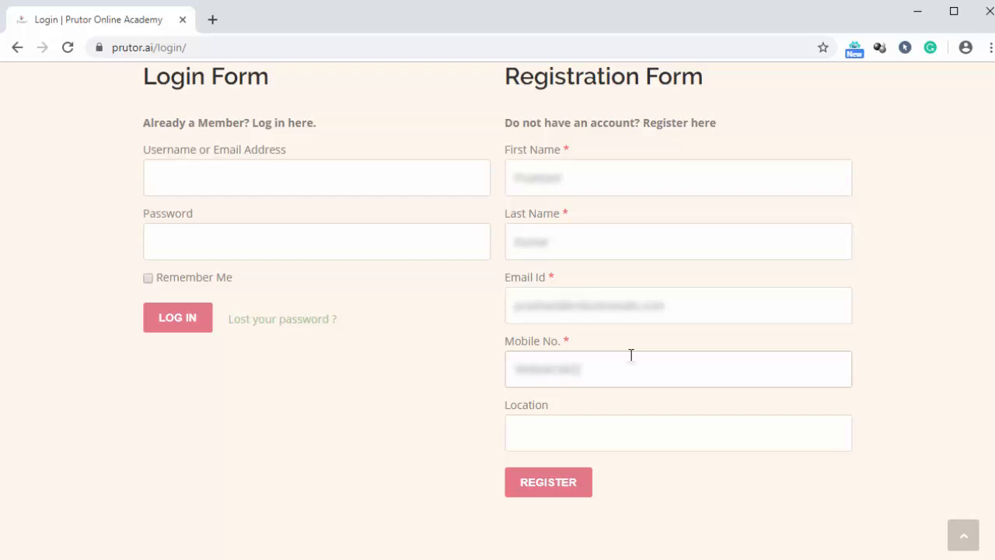
# Step: Enter Kanpur as the location and submit the Registration Form
pyautogui.click(678, 433)
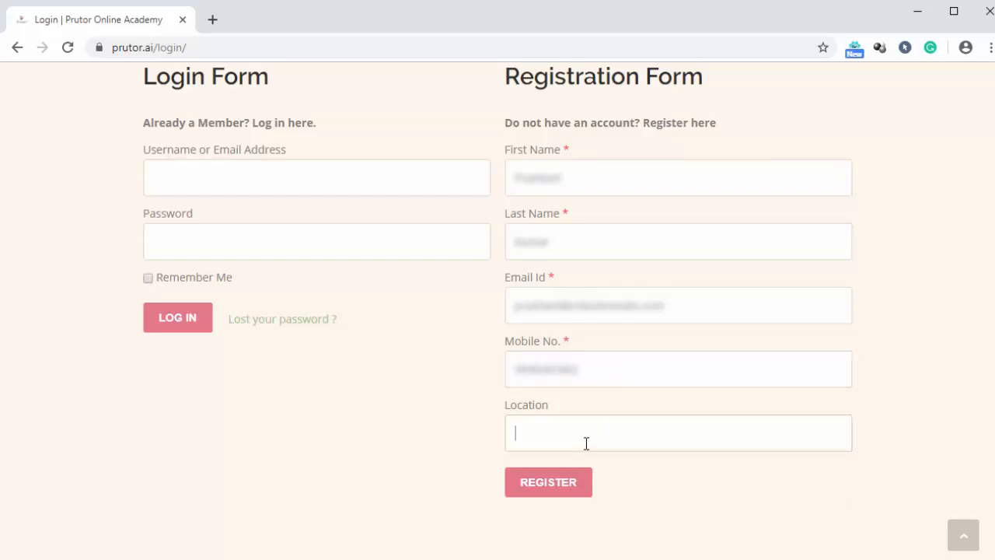
pyautogui.write('Kanpur')
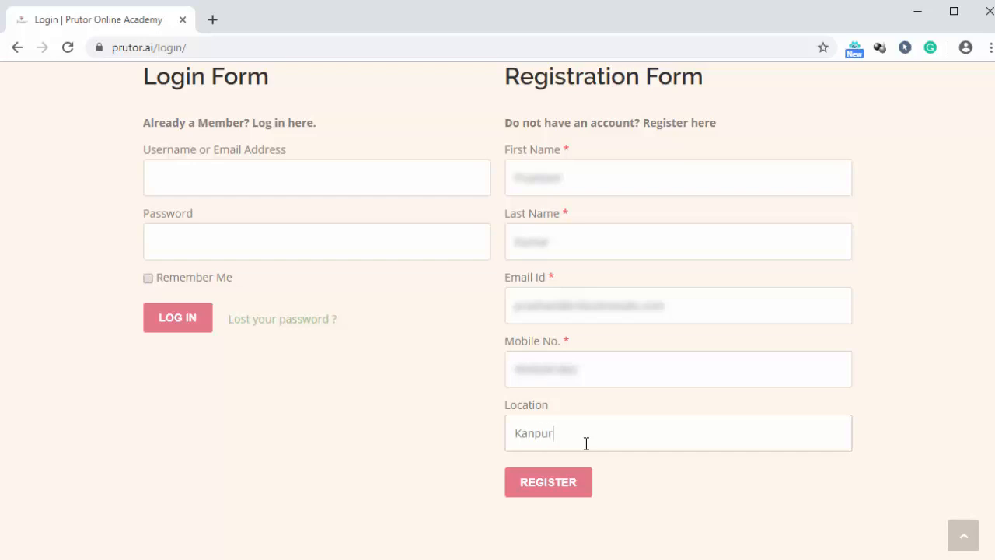
pyautogui.moveTo(513, 436)
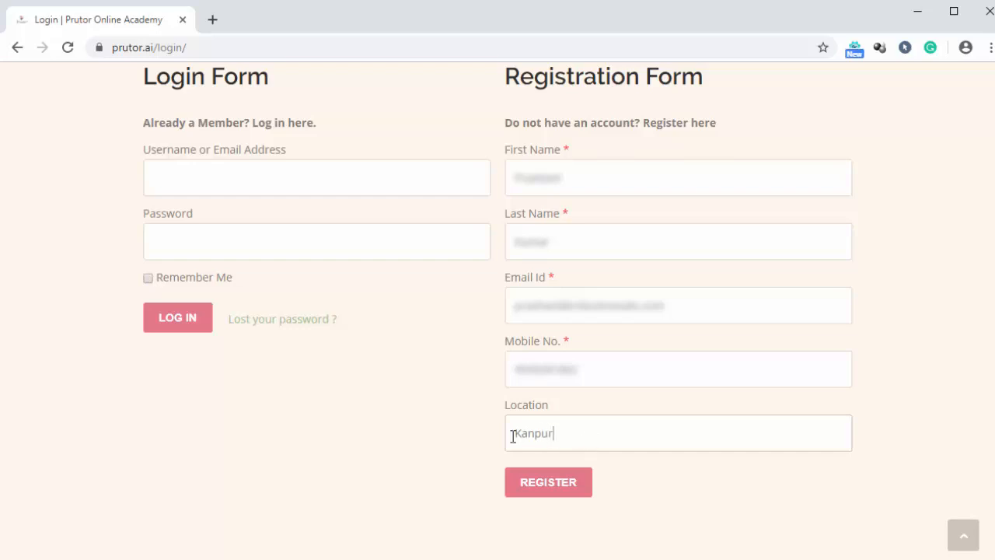
pyautogui.click(548, 481)
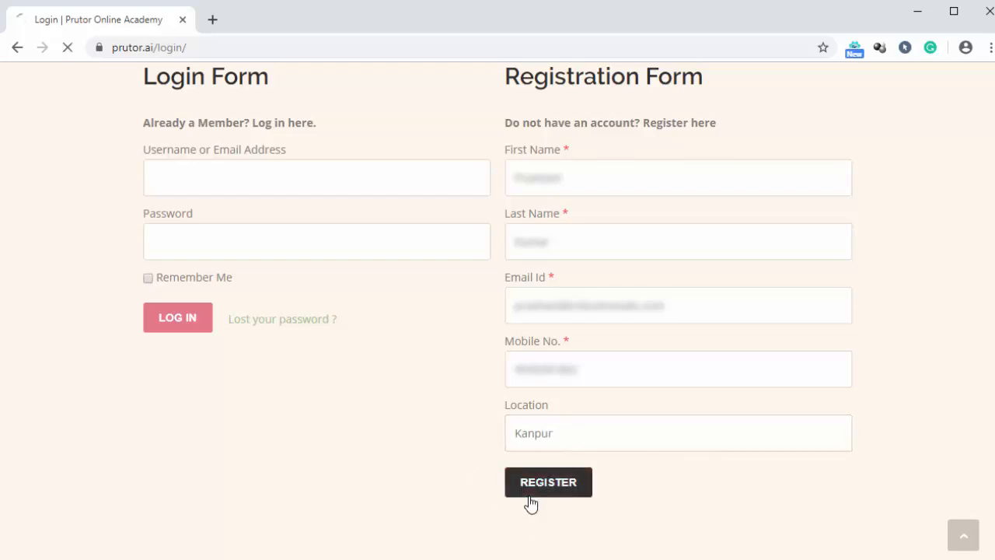
pyautogui.click(548, 483)
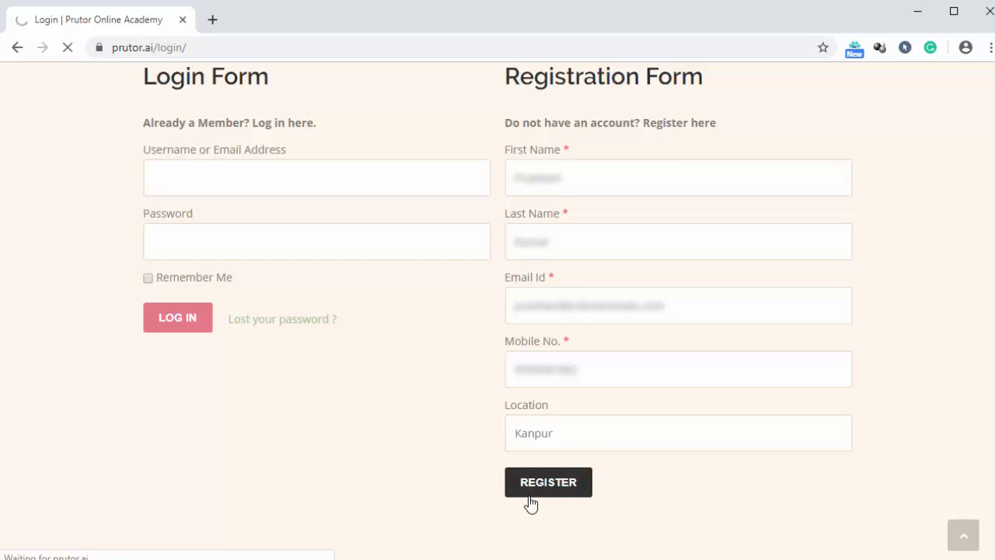
pyautogui.click(548, 482)
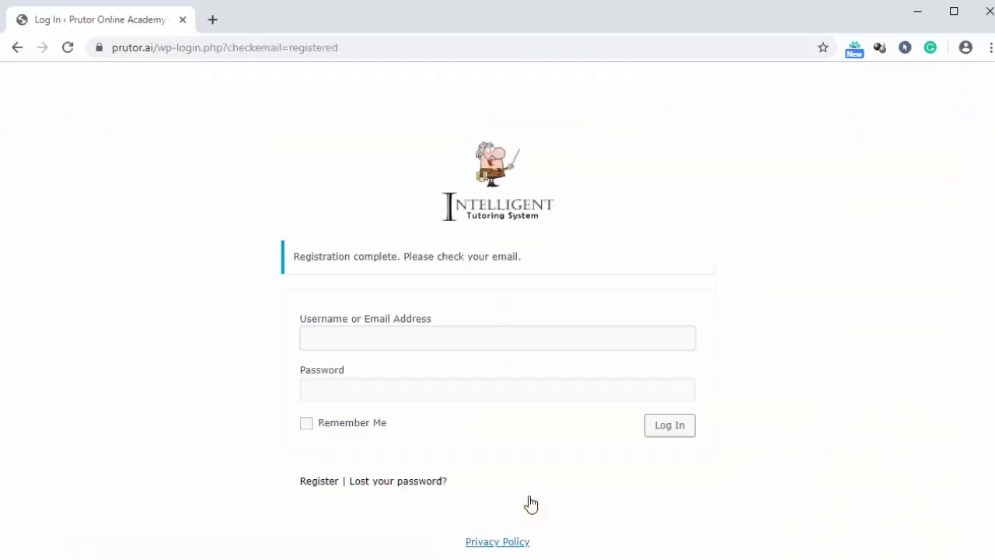
# Step: Sign in with the new account's username and password
pyautogui.click(498, 337)
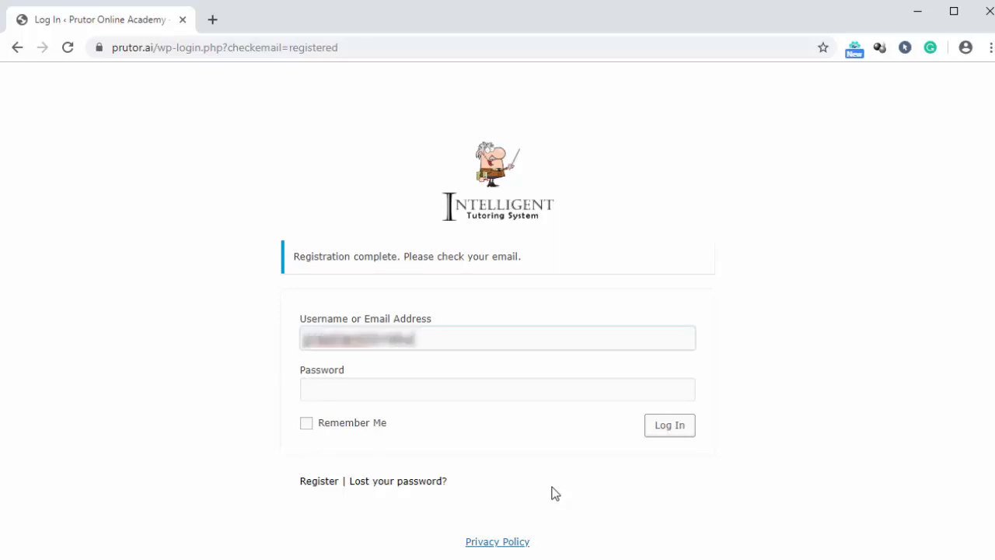
pyautogui.click(496, 389)
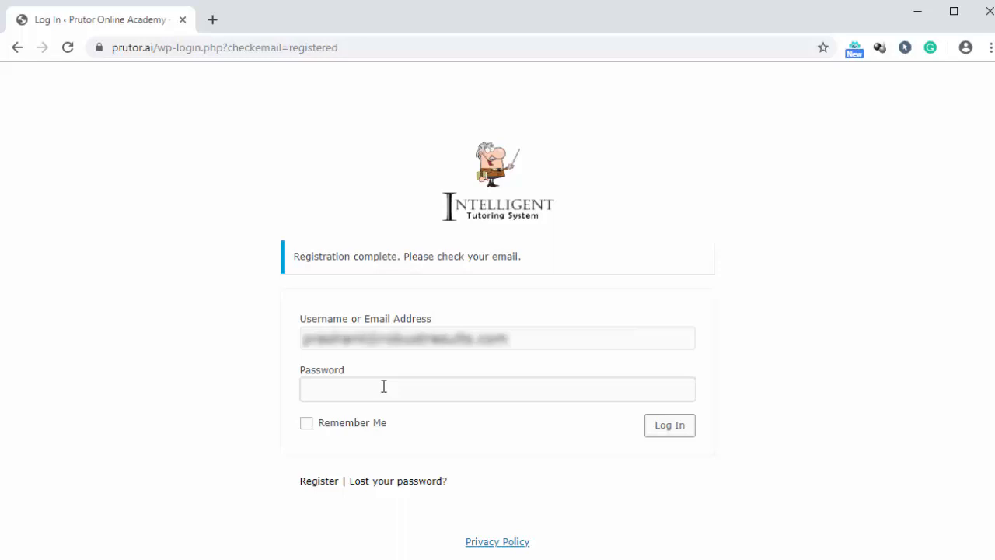
pyautogui.write('•')
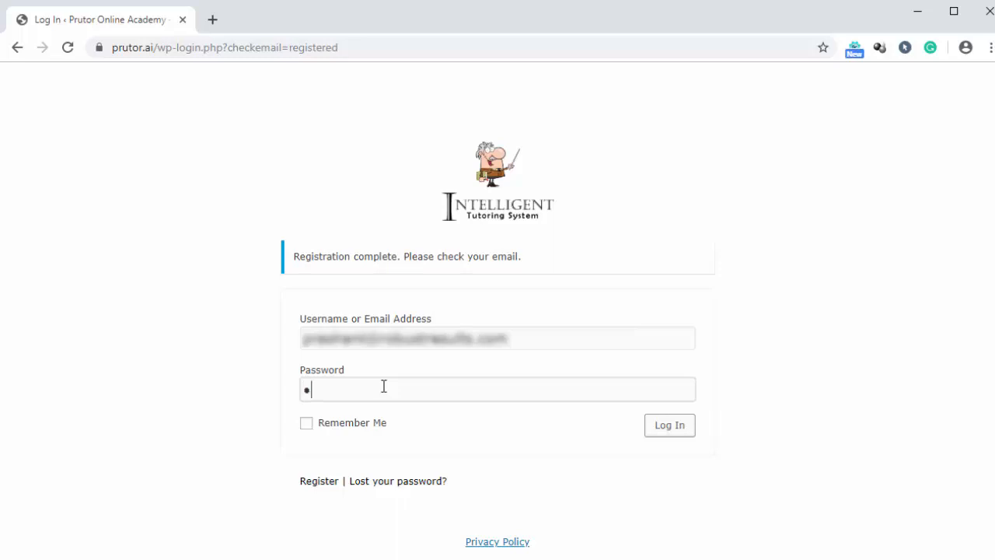
pyautogui.write('password')
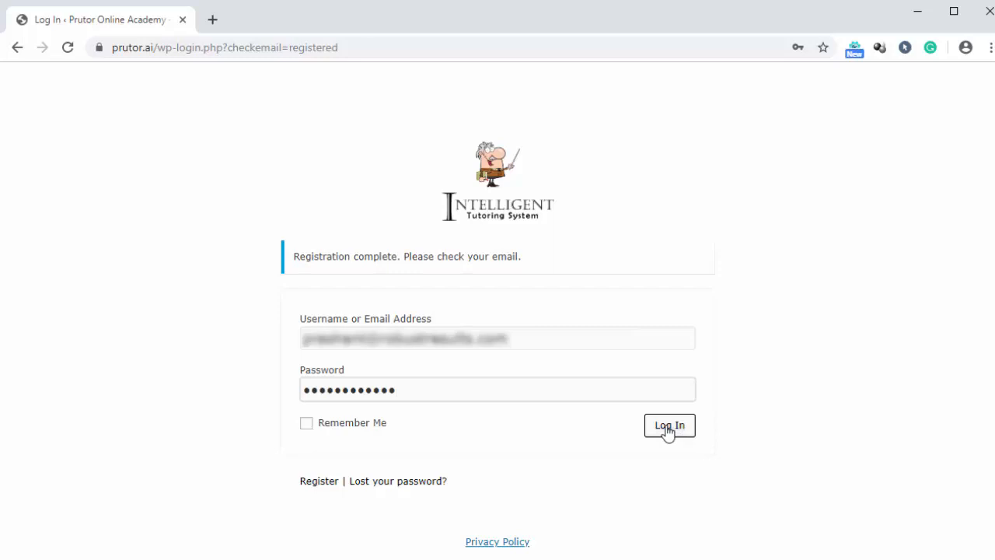
pyautogui.click(669, 425)
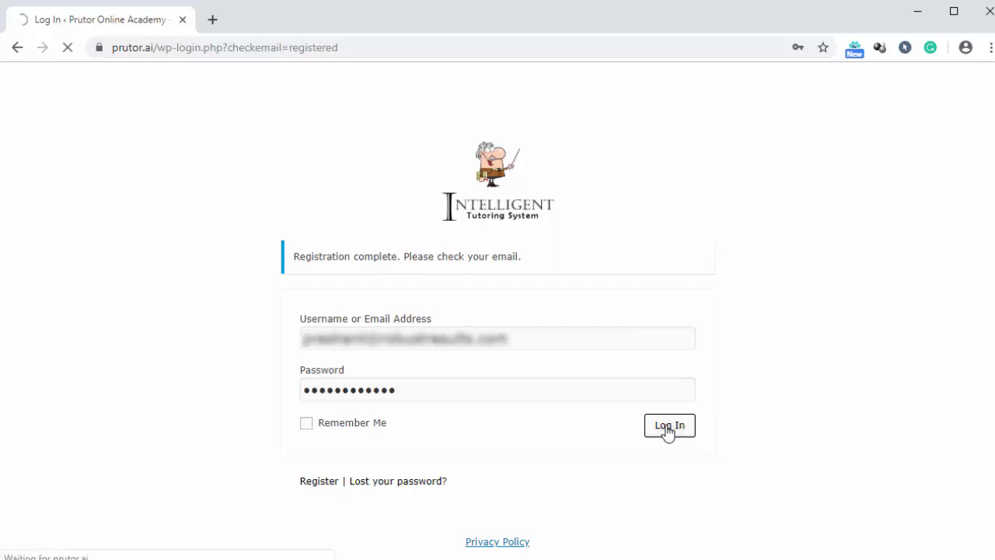
pyautogui.click(669, 425)
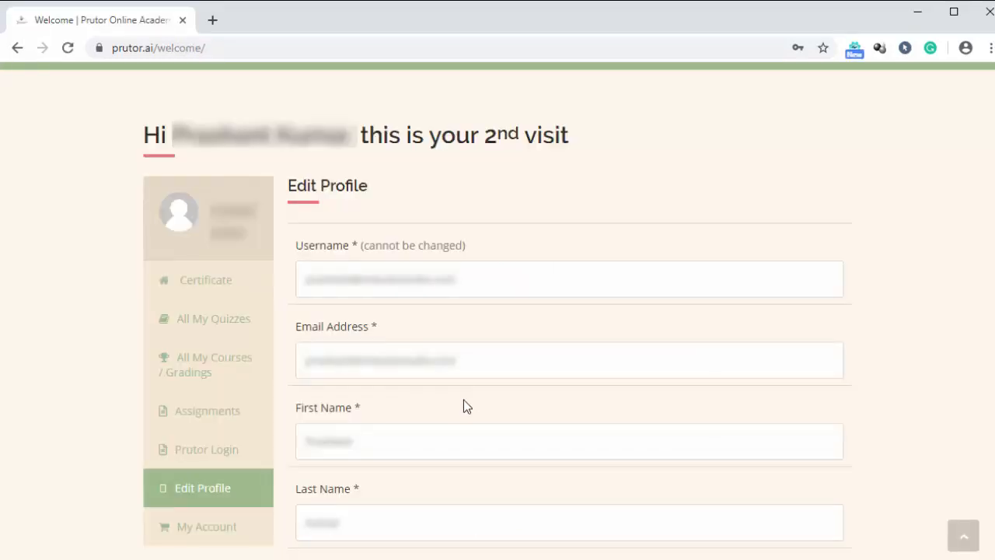
pyautogui.moveTo(425, 261)
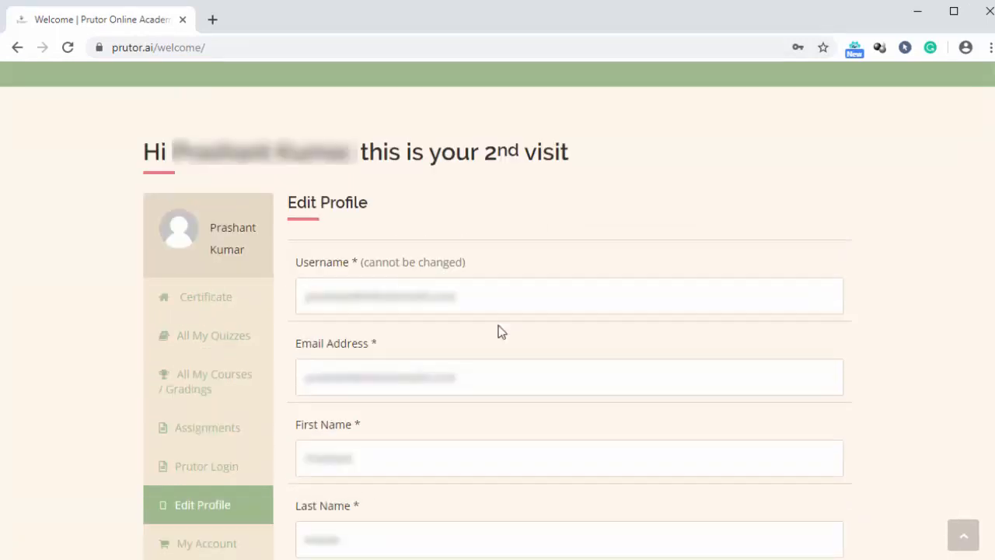
# Step: Save the unchanged Edit Profile form with SAVE ALL CHANGES
pyautogui.scroll(-3)
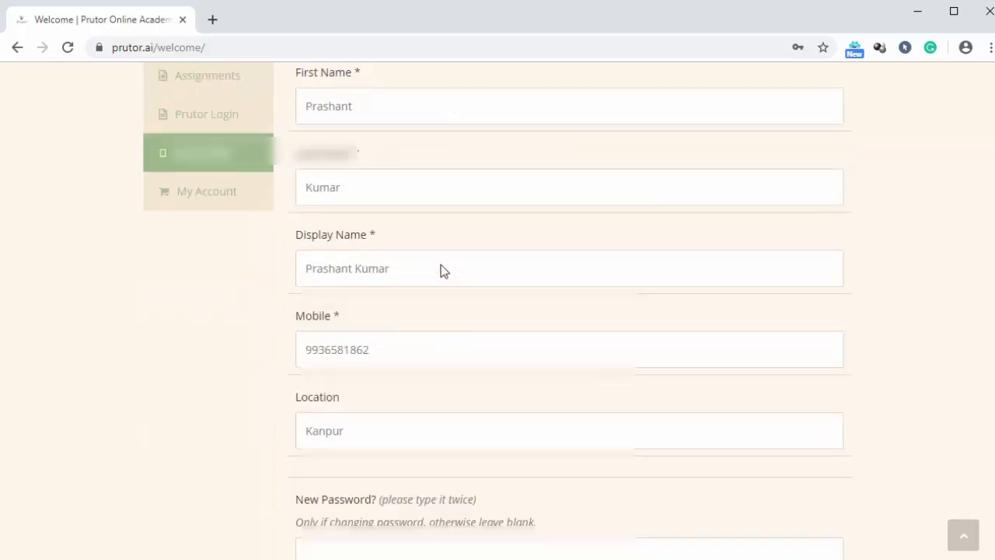
pyautogui.scroll(-3)
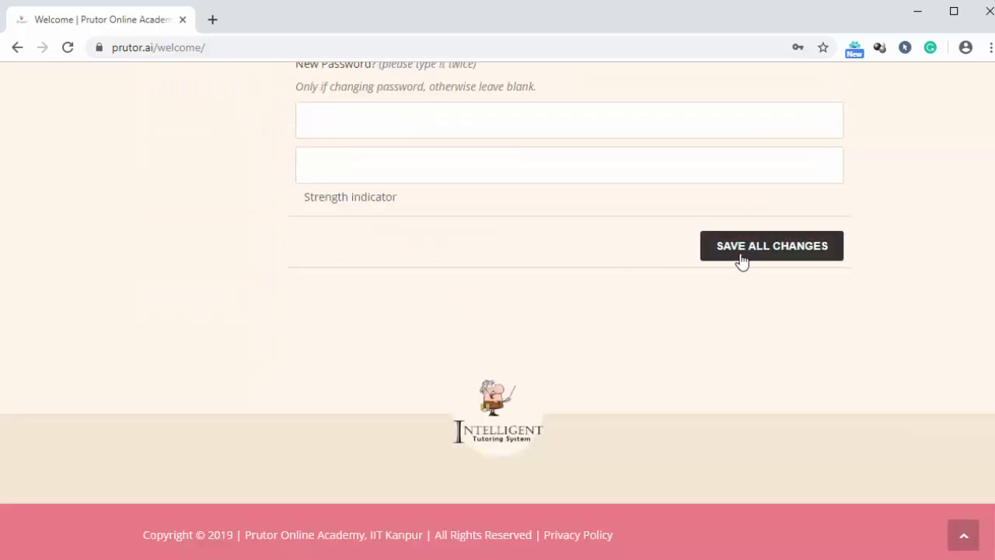
pyautogui.click(771, 246)
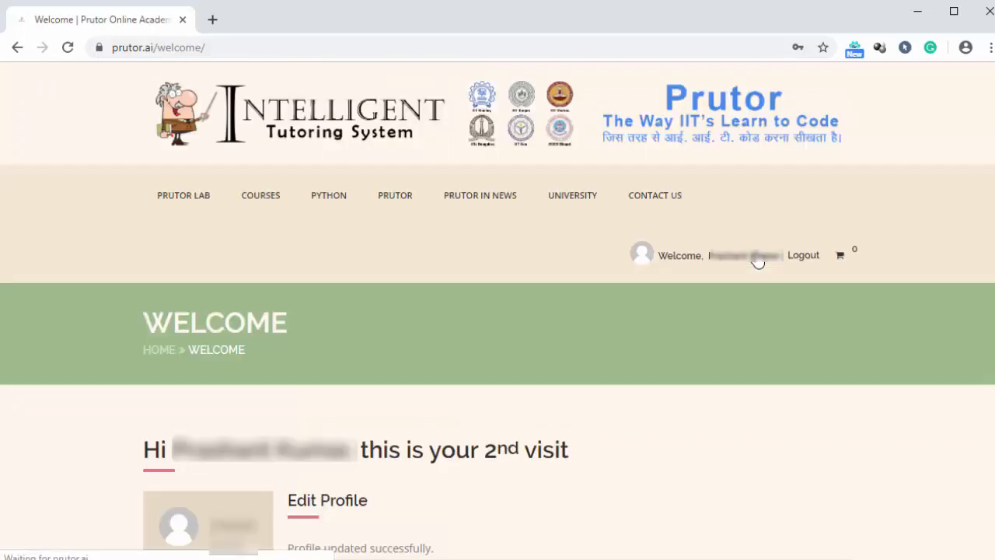
pyautogui.moveTo(400, 405)
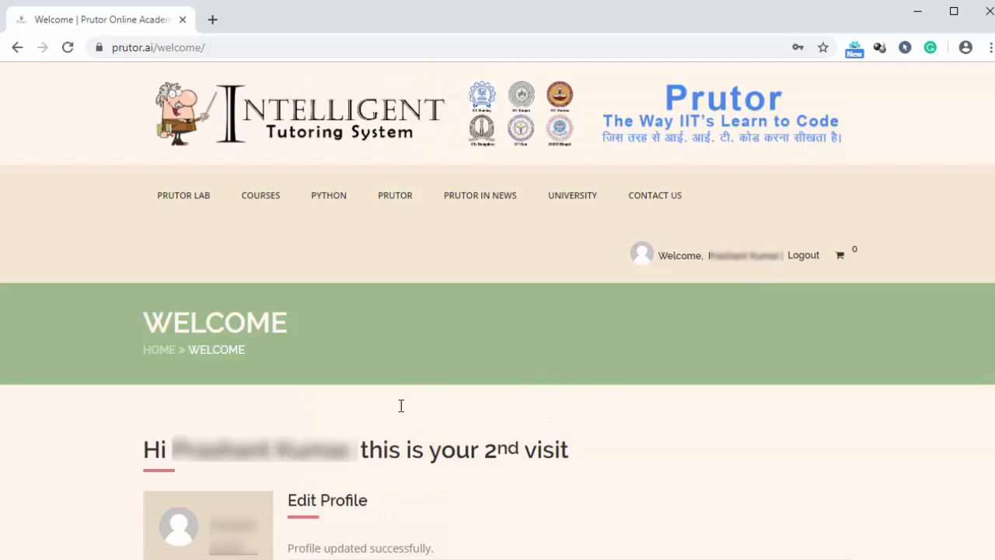
pyautogui.moveTo(404, 426)
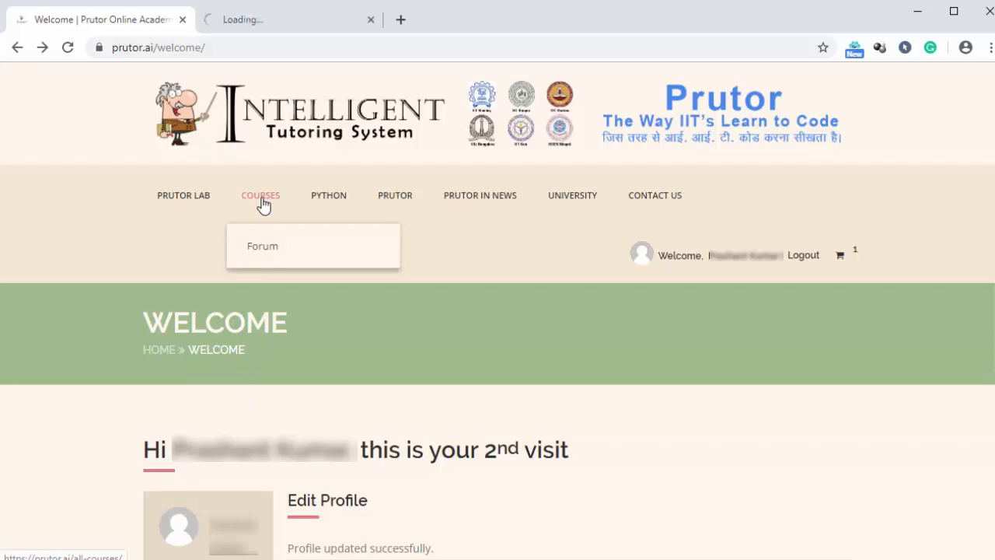
# Step: Open COURSES and browse the course list for Notes of Cyber Security
pyautogui.click(260, 195)
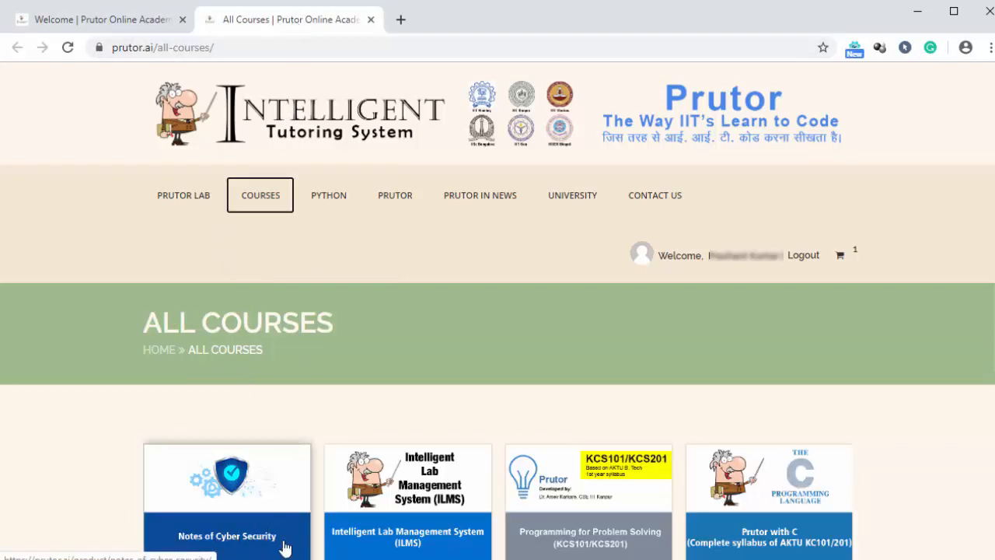
pyautogui.scroll(-3)
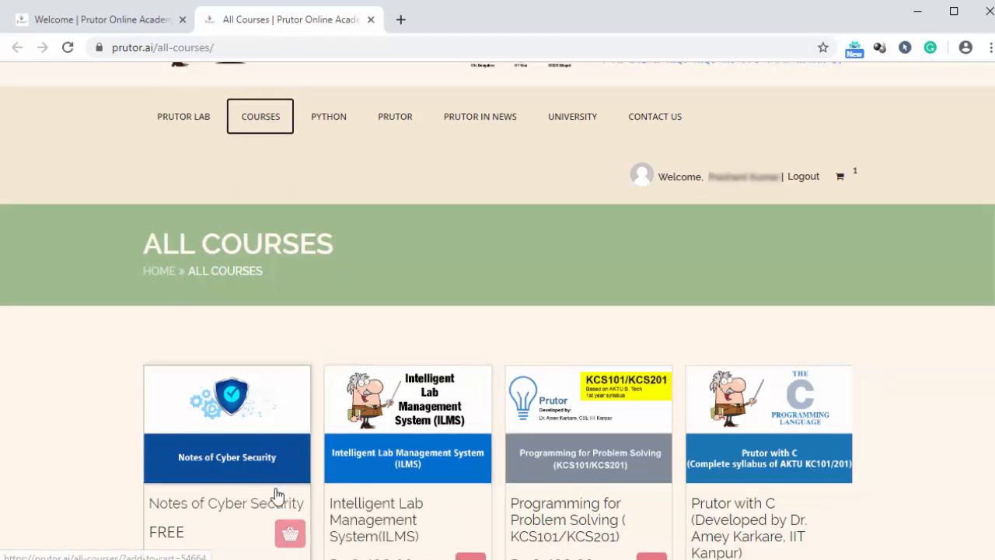
# Step: Open Notes of Cyber Security and enroll, which reports it's already in the cart
pyautogui.scroll(-3)
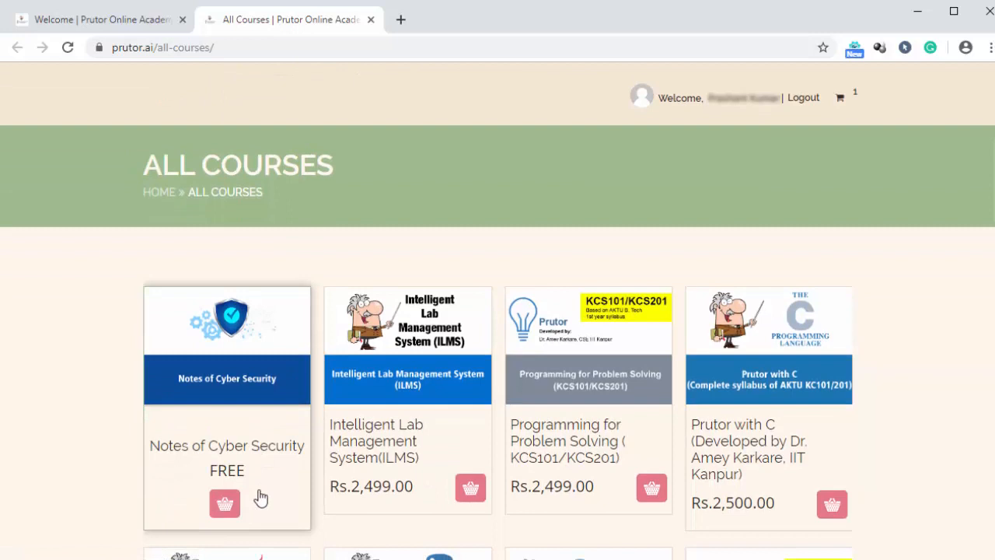
pyautogui.click(226, 445)
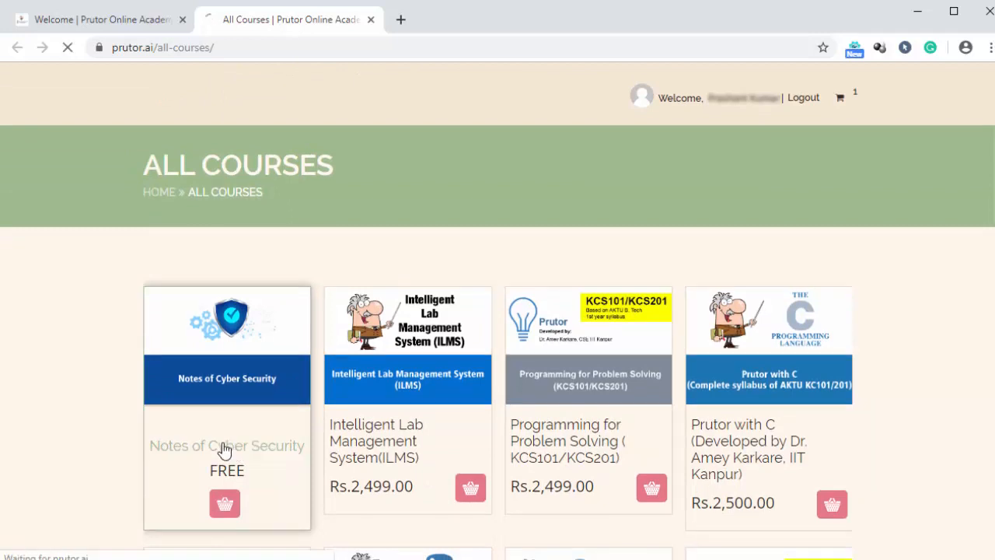
pyautogui.click(226, 445)
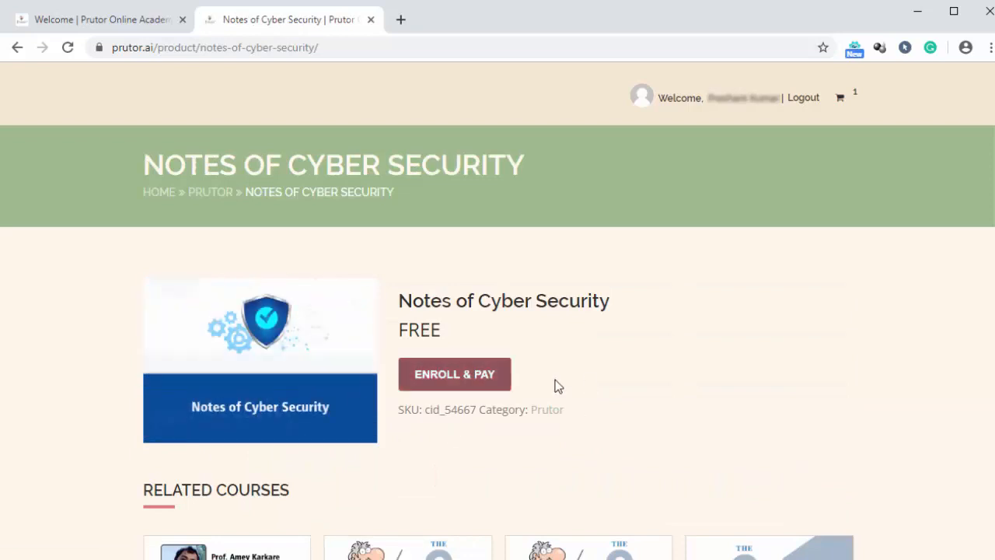
pyautogui.click(454, 374)
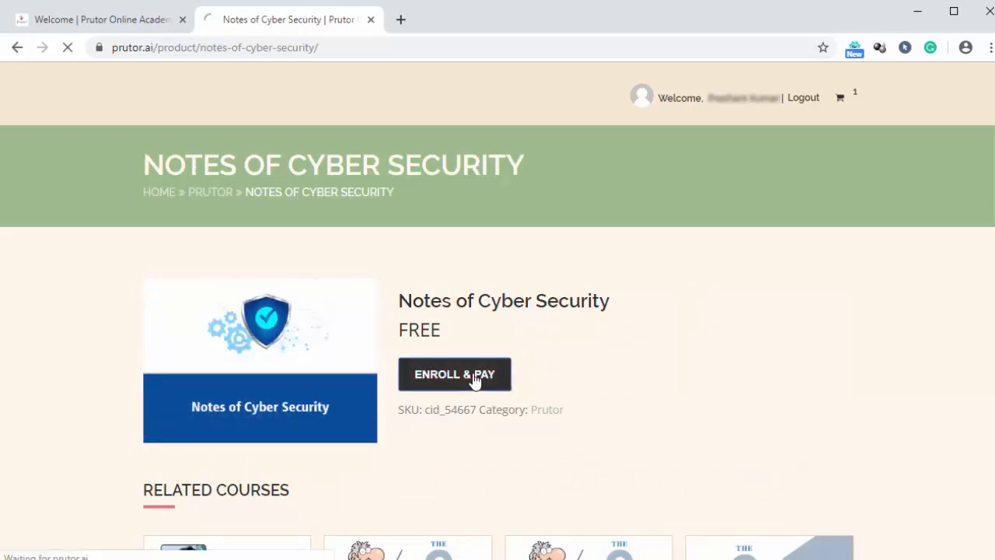
pyautogui.click(454, 374)
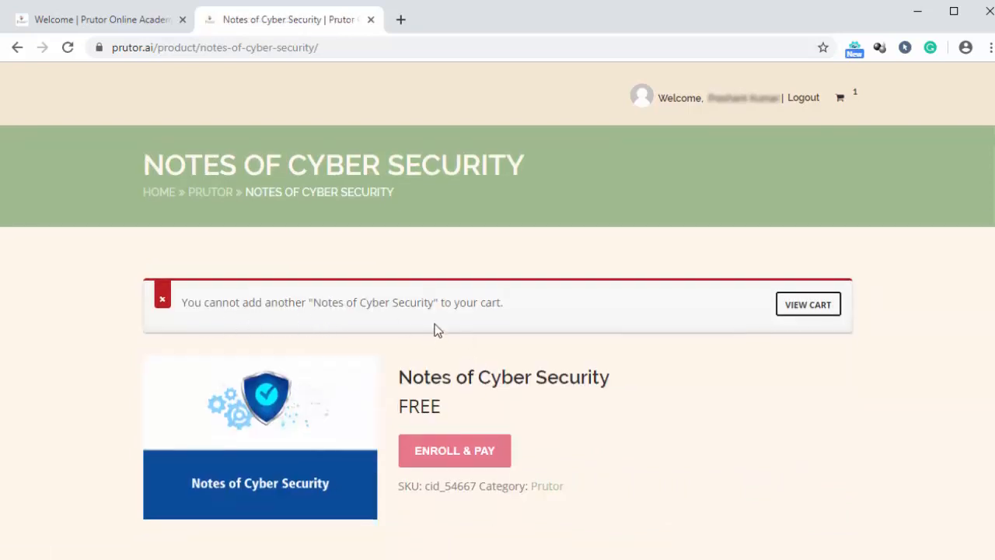
pyautogui.scroll(-3)
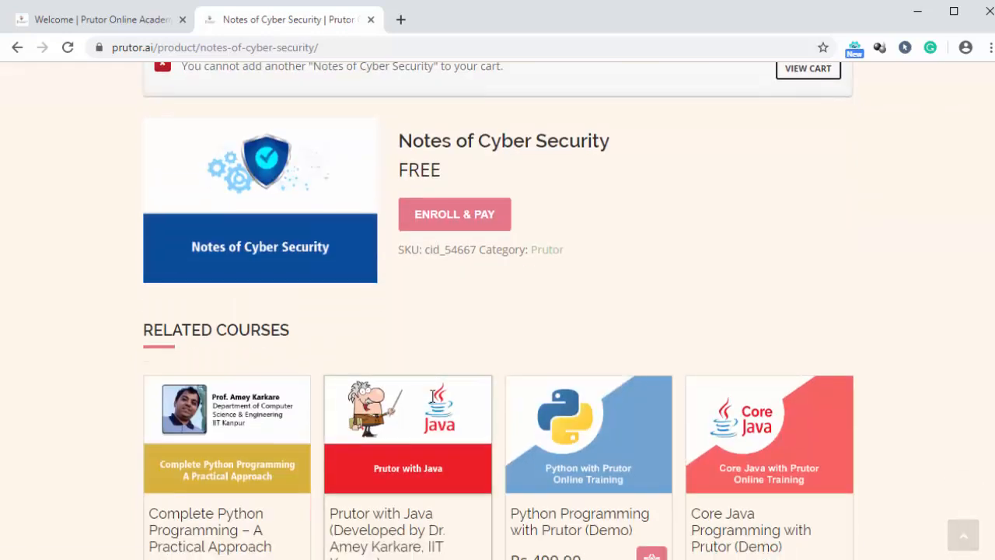
# Step: Check out Notes of Cyber Security at Rs.0.00 and place the order
pyautogui.click(807, 304)
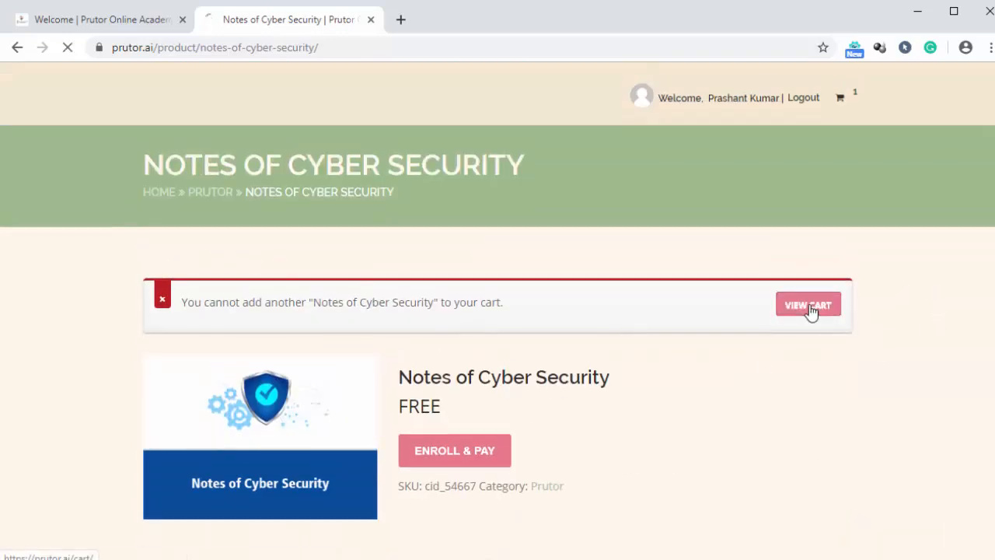
pyautogui.click(808, 304)
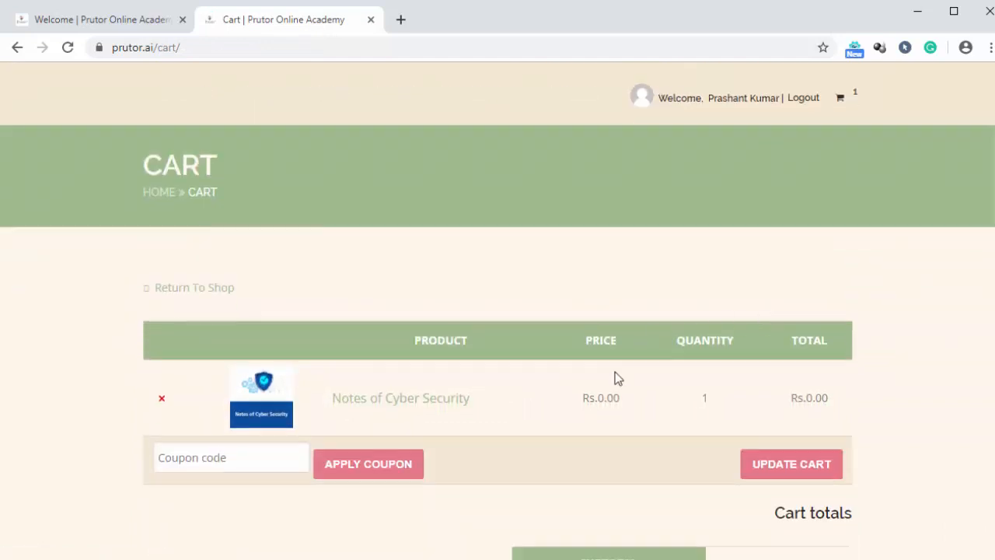
pyautogui.moveTo(897, 397)
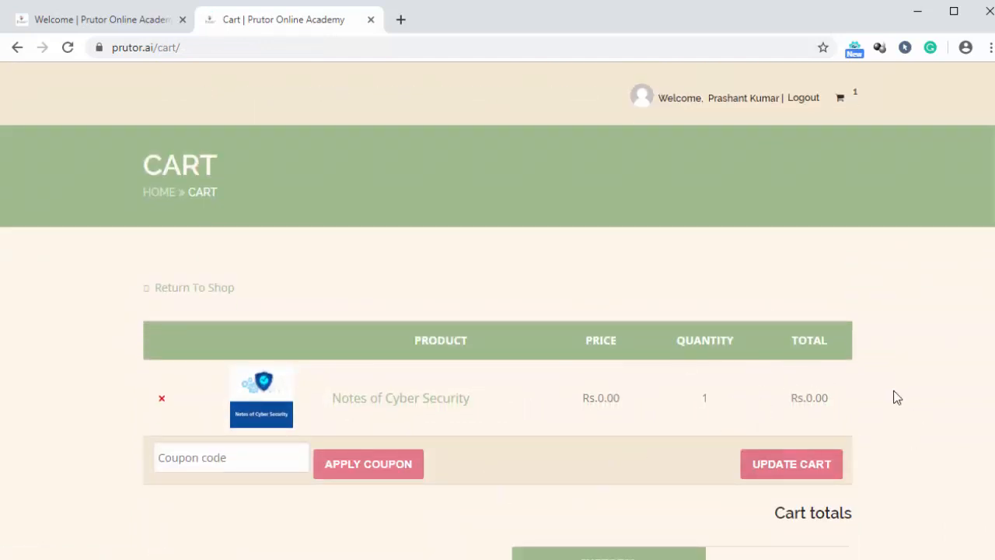
pyautogui.scroll(-3)
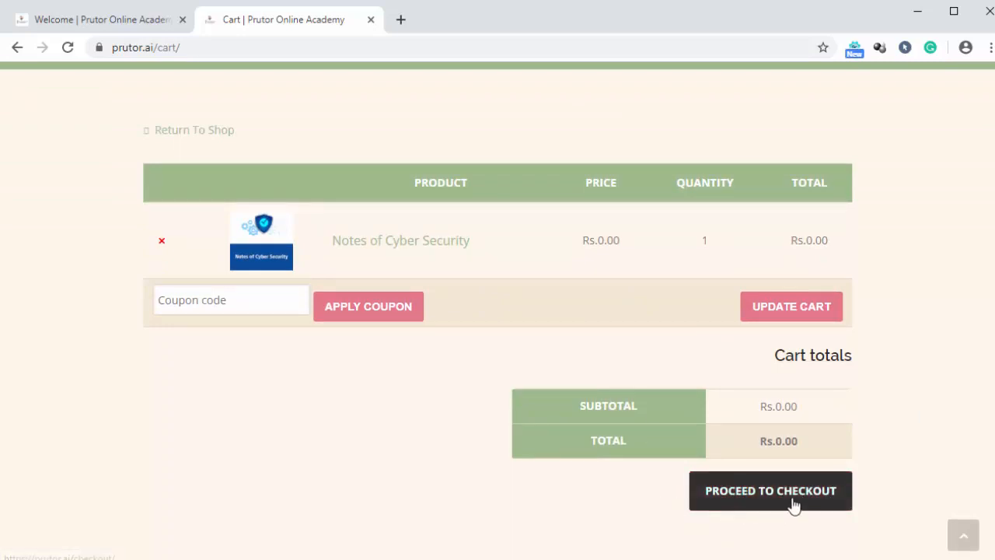
pyautogui.click(770, 490)
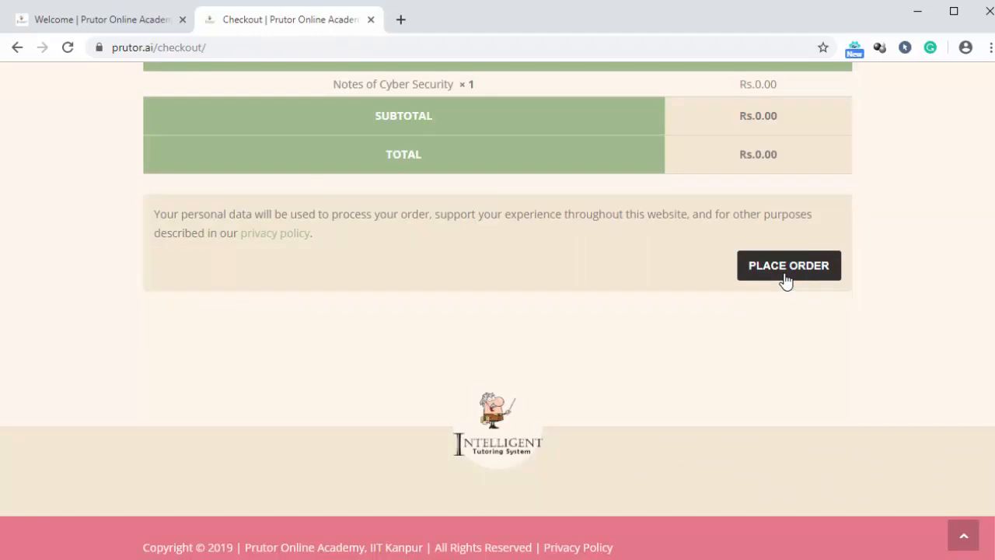
pyautogui.click(789, 265)
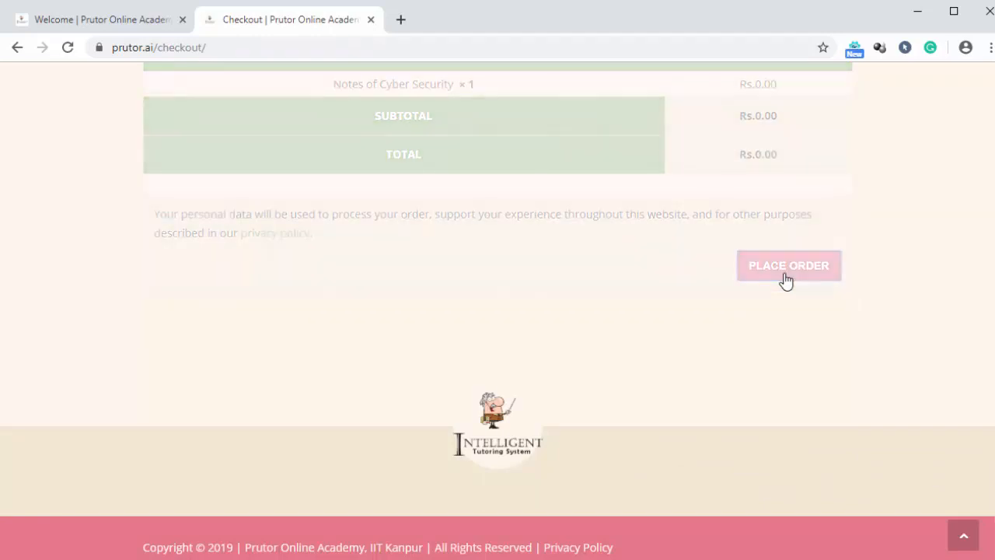
# Step: Reload the Welcome tab and scroll to Notes of Cyber Security under subscribed courses
pyautogui.click(788, 265)
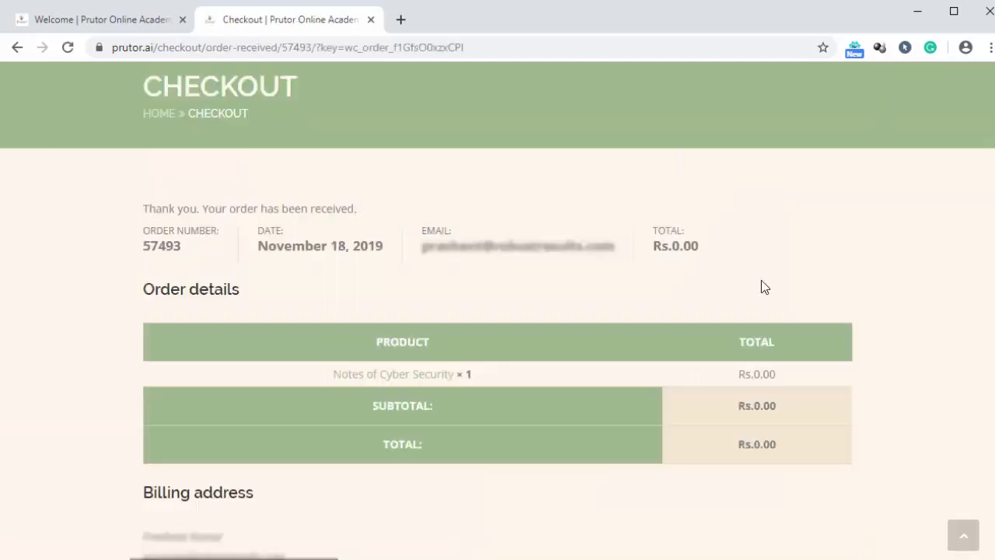
pyautogui.moveTo(693, 300)
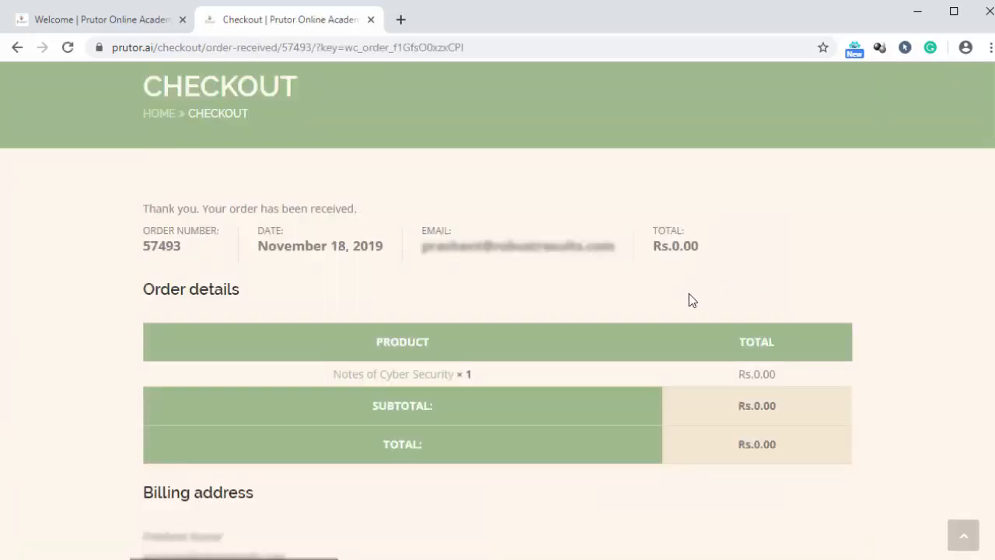
pyautogui.click(101, 19)
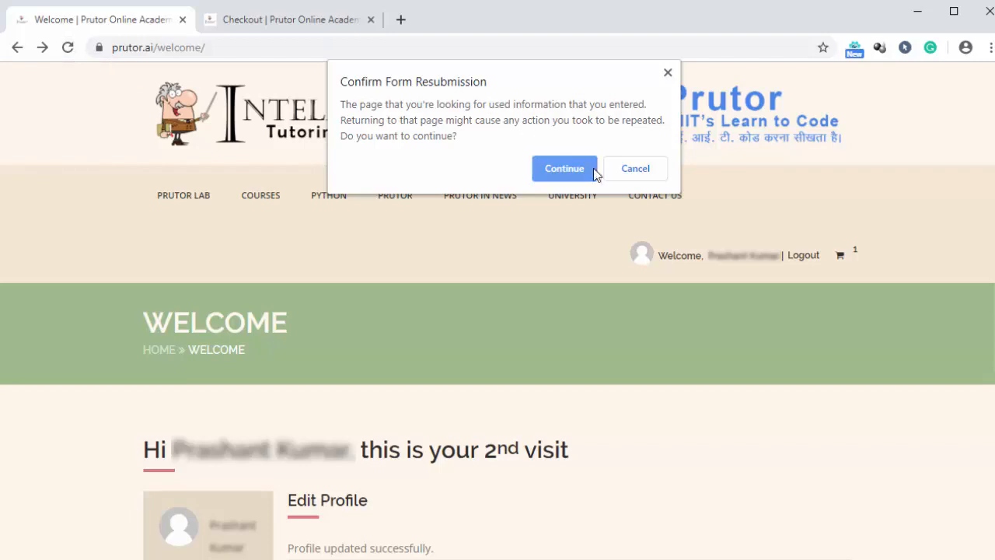
pyautogui.click(565, 169)
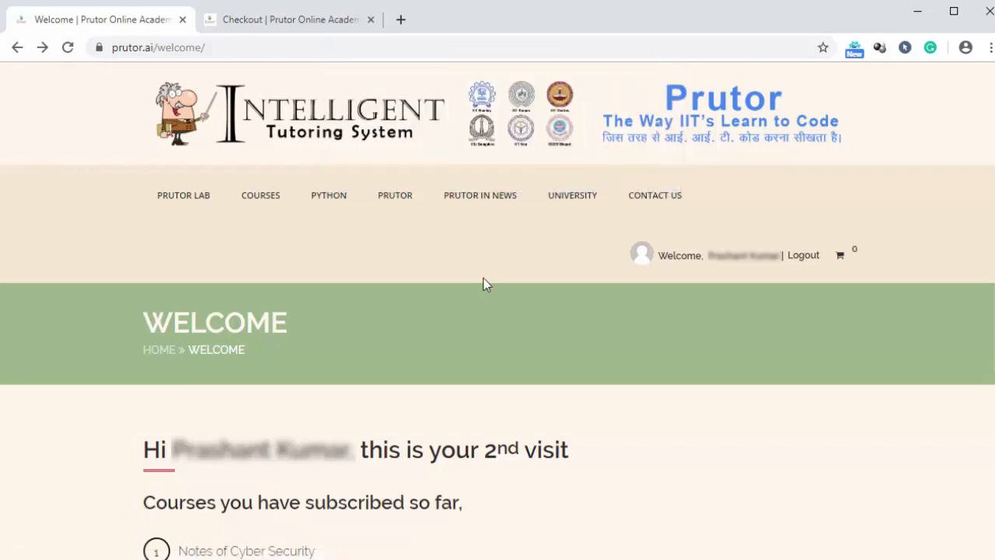
pyautogui.scroll(-3)
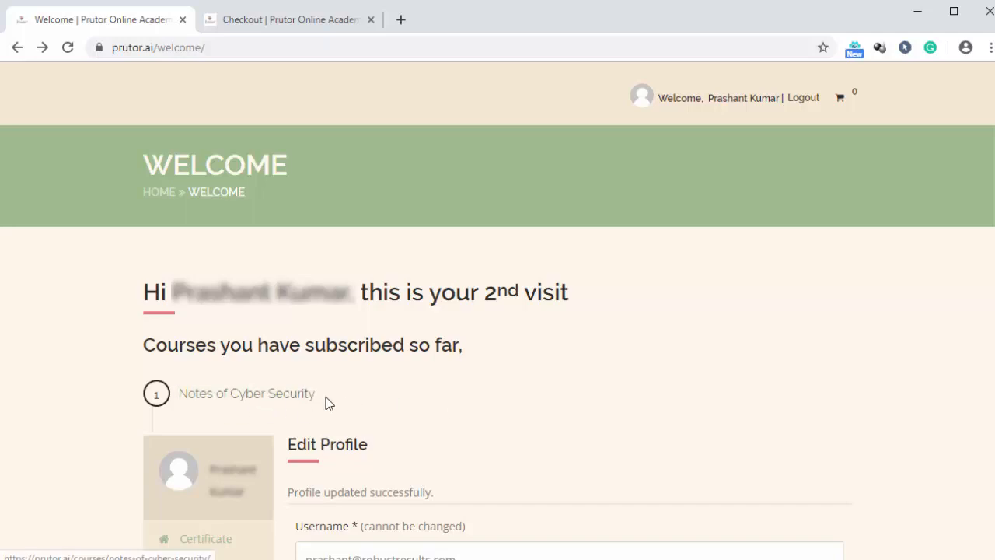
pyautogui.scroll(-3)
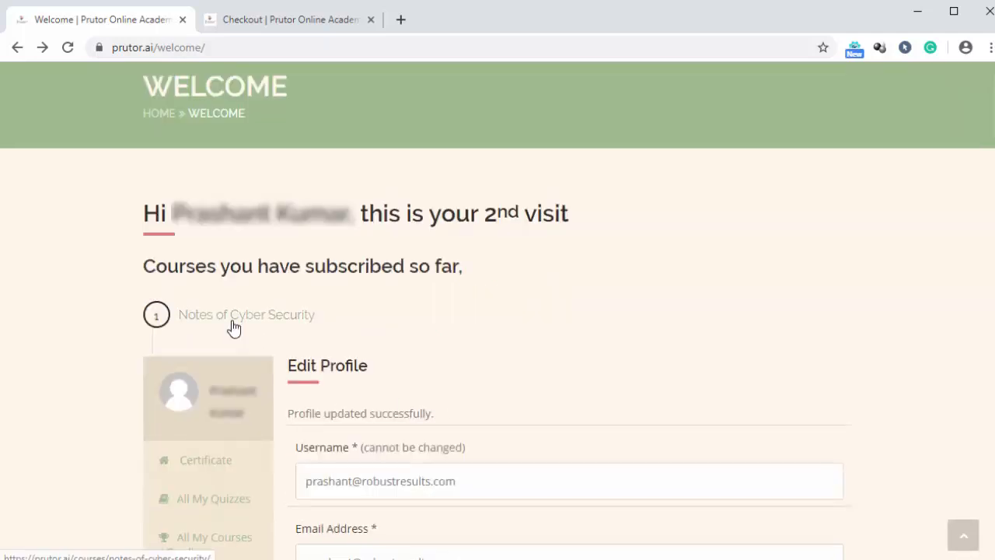
# Step: Open Notes of Cyber Security and download its reference material, Lectures.zip
pyautogui.click(246, 315)
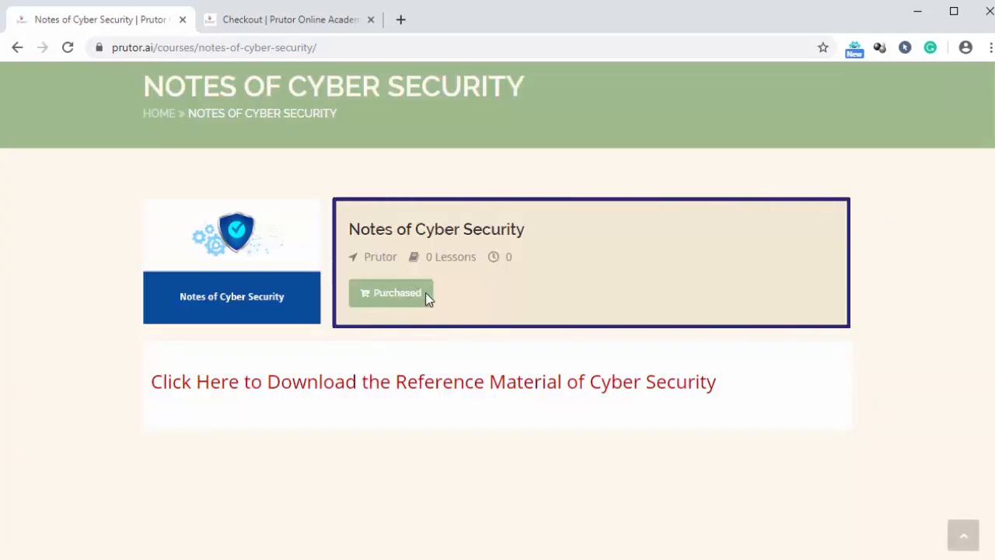
pyautogui.moveTo(500, 295)
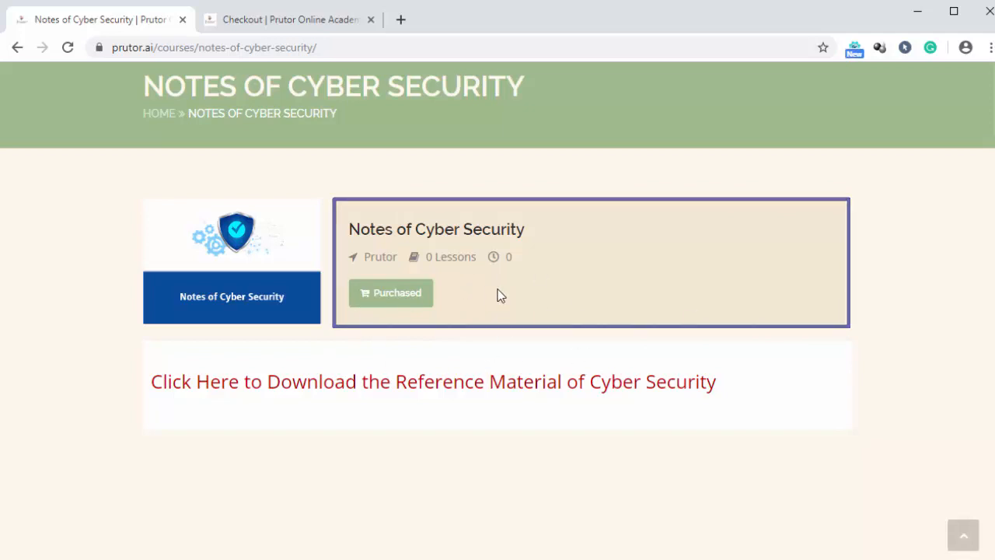
pyautogui.moveTo(500, 295)
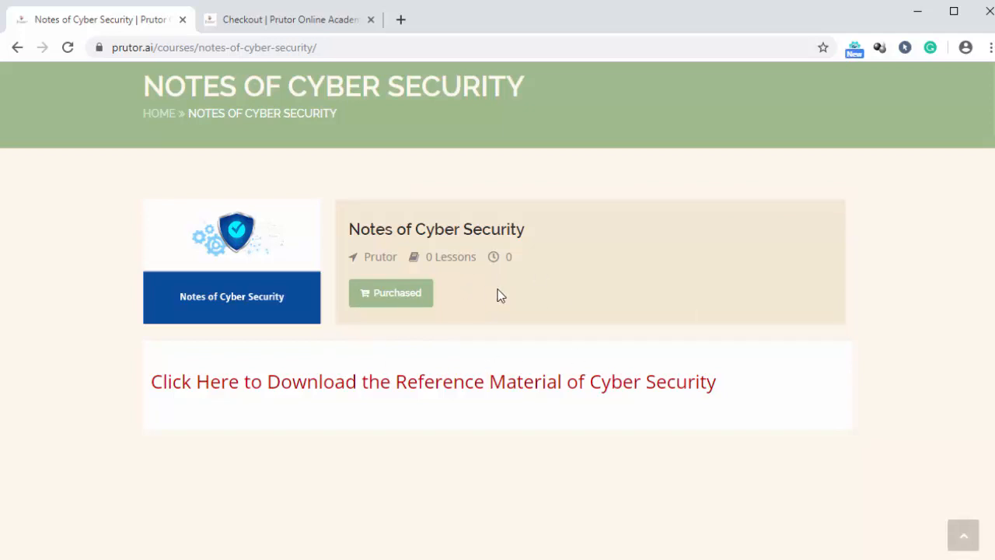
pyautogui.moveTo(329, 306)
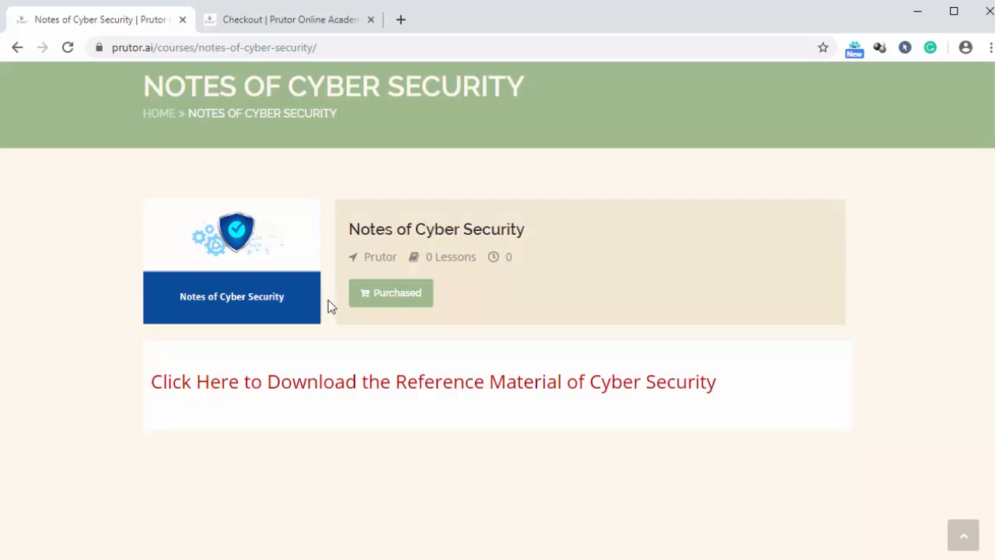
pyautogui.moveTo(283, 392)
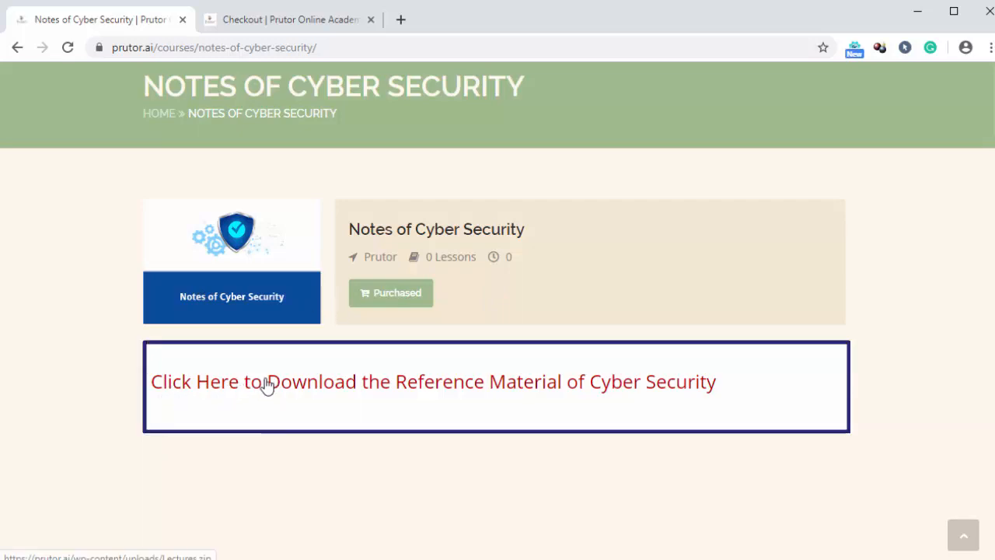
pyautogui.click(268, 381)
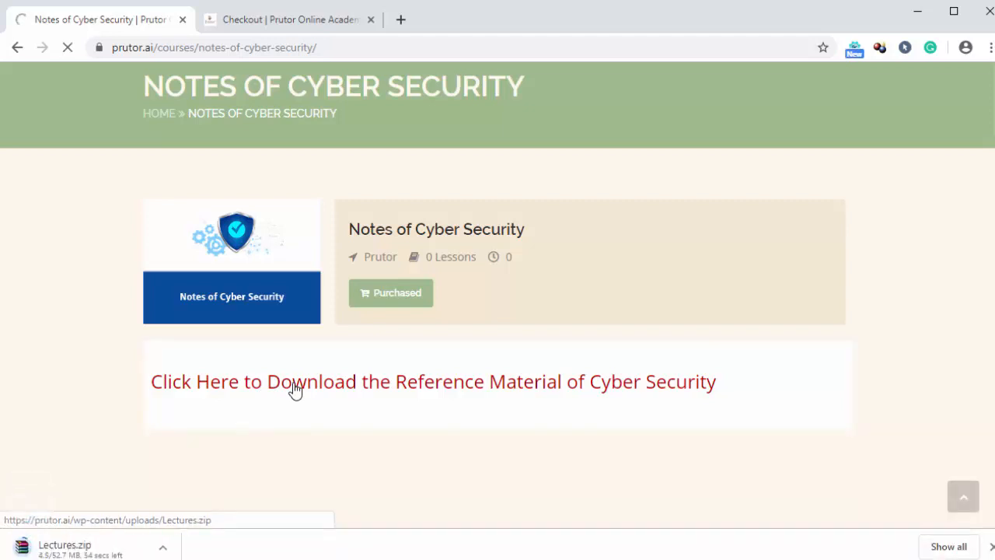
pyautogui.moveTo(519, 452)
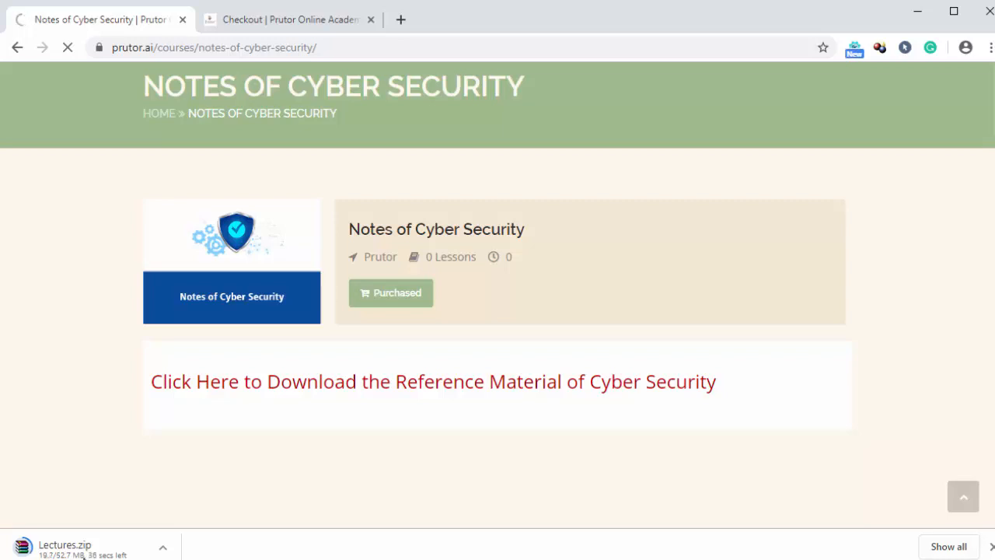
# Step: Reveal the downloaded Lectures.zip (52.7 MB) in File Explorer's Downloads folder
pyautogui.click(990, 48)
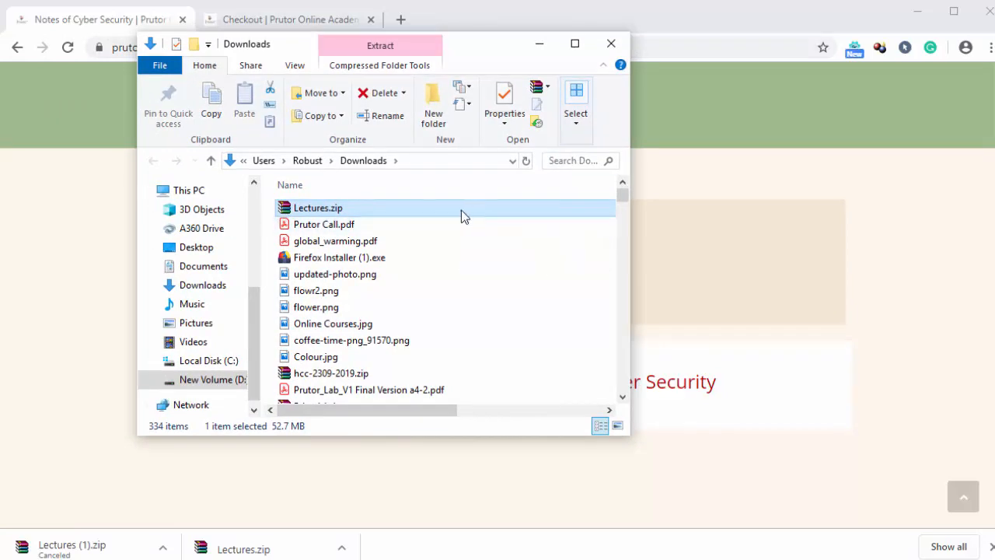
pyautogui.moveTo(462, 212)
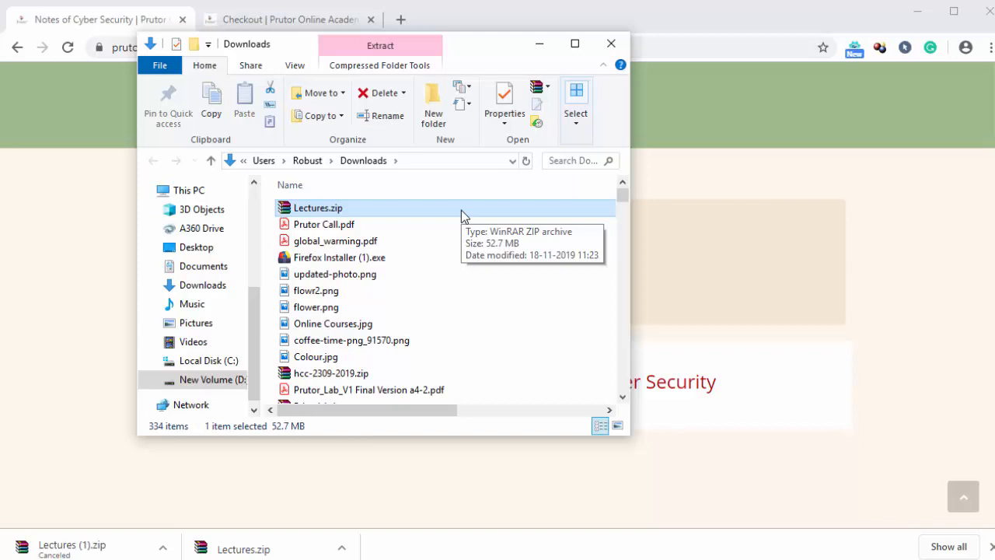
pyautogui.moveTo(464, 213)
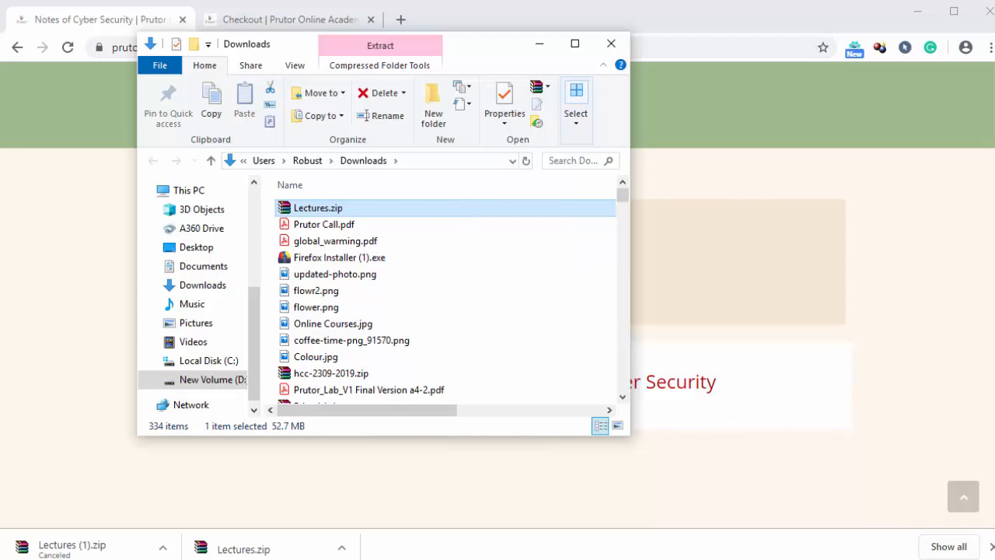